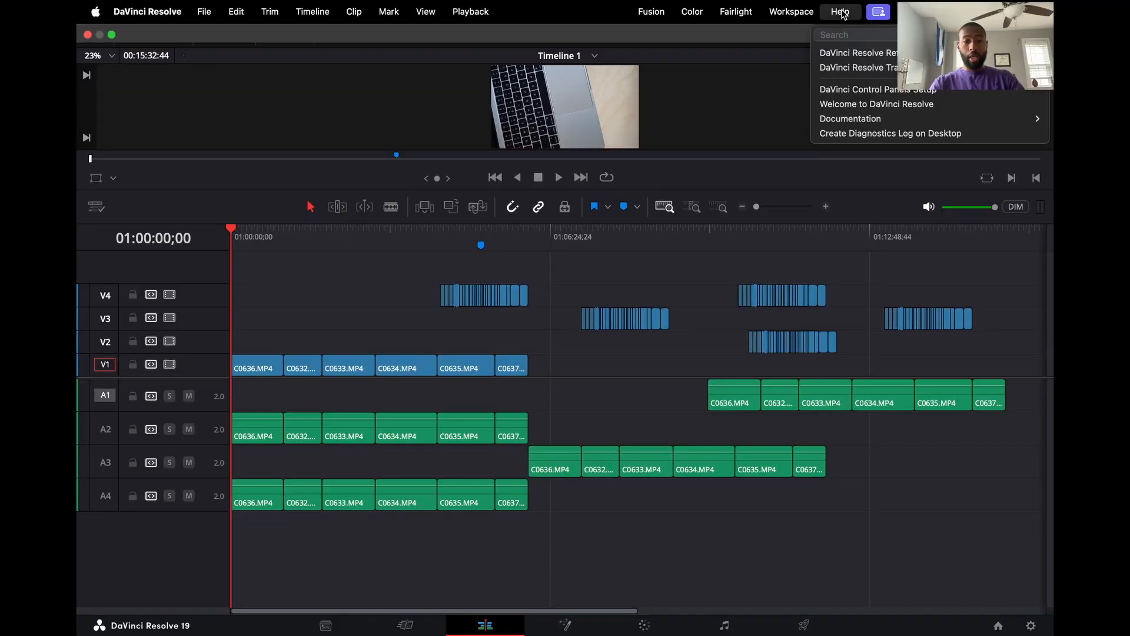
Search Help for 'select clips' and apply Select Clips Forward on This Track to V1
text(select clips)
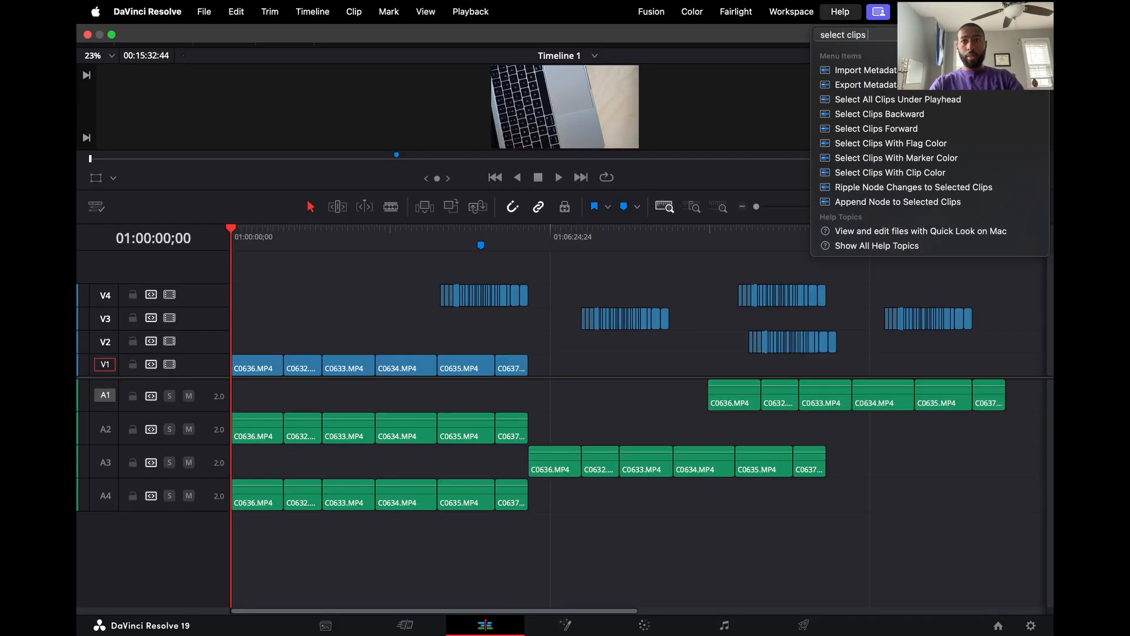
click(312, 12)
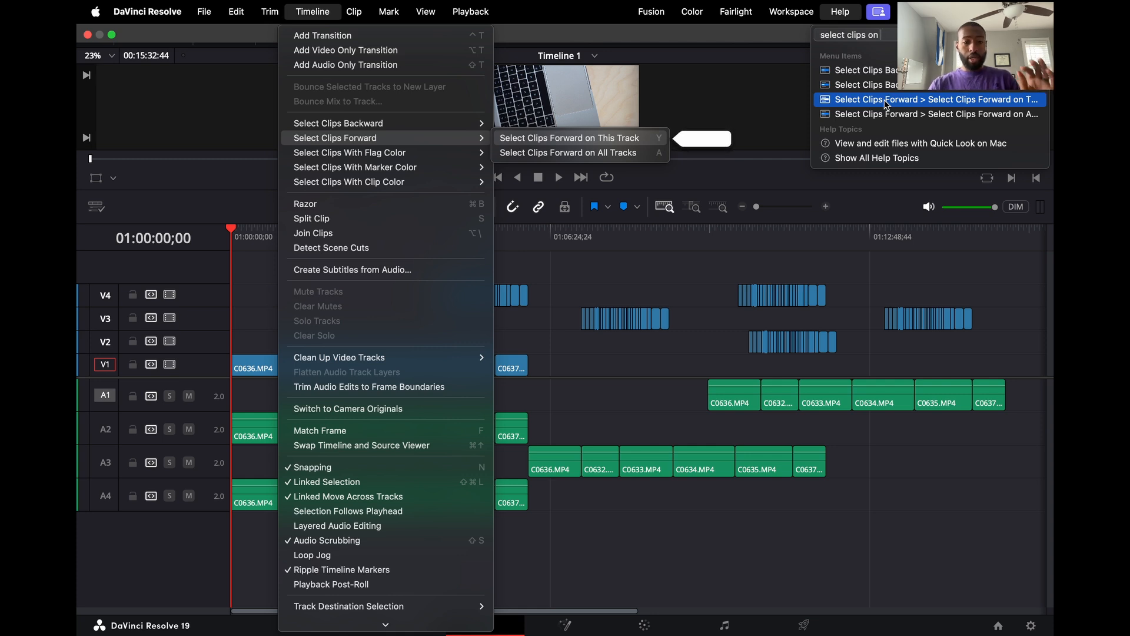
click(571, 138)
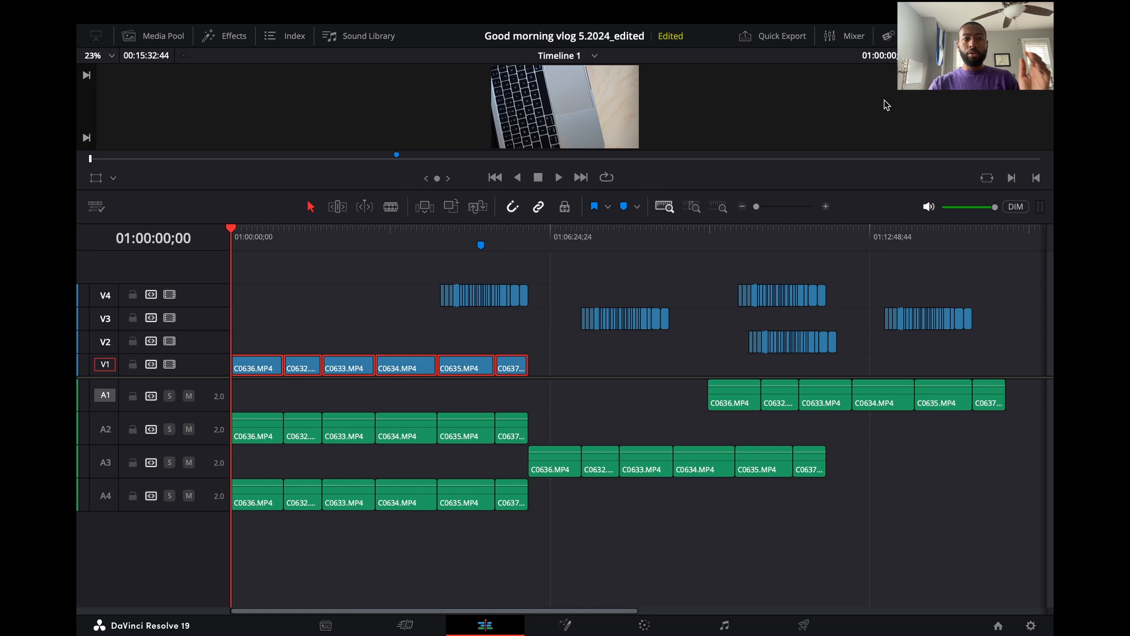
mouse_move(523, 334)
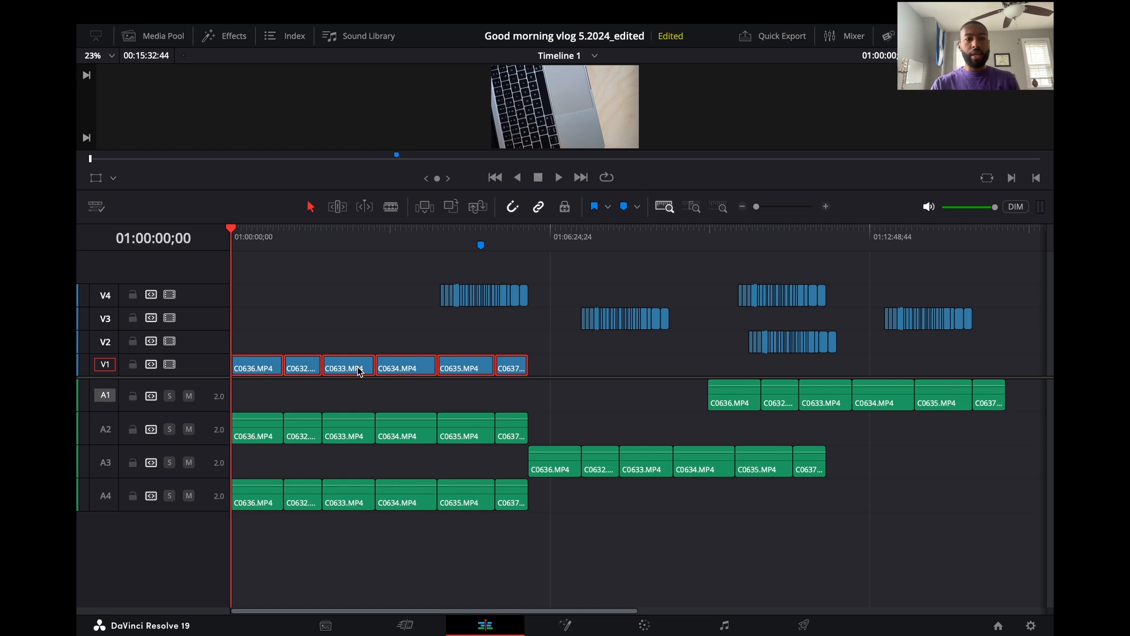
mouse_move(105, 347)
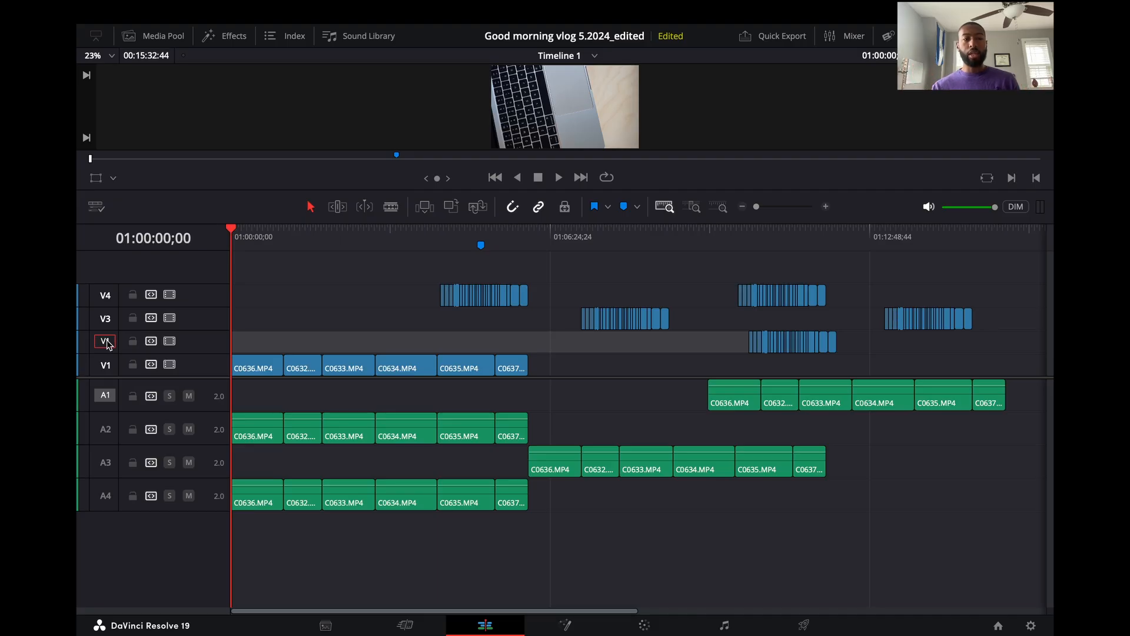
mouse_move(104, 340)
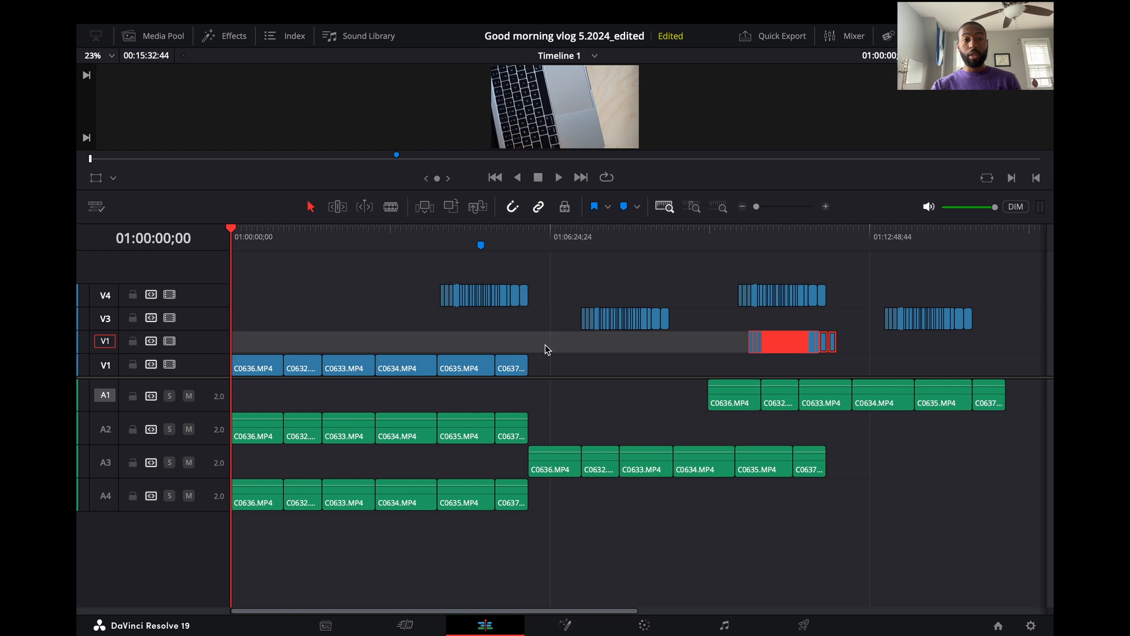
mouse_move(728, 347)
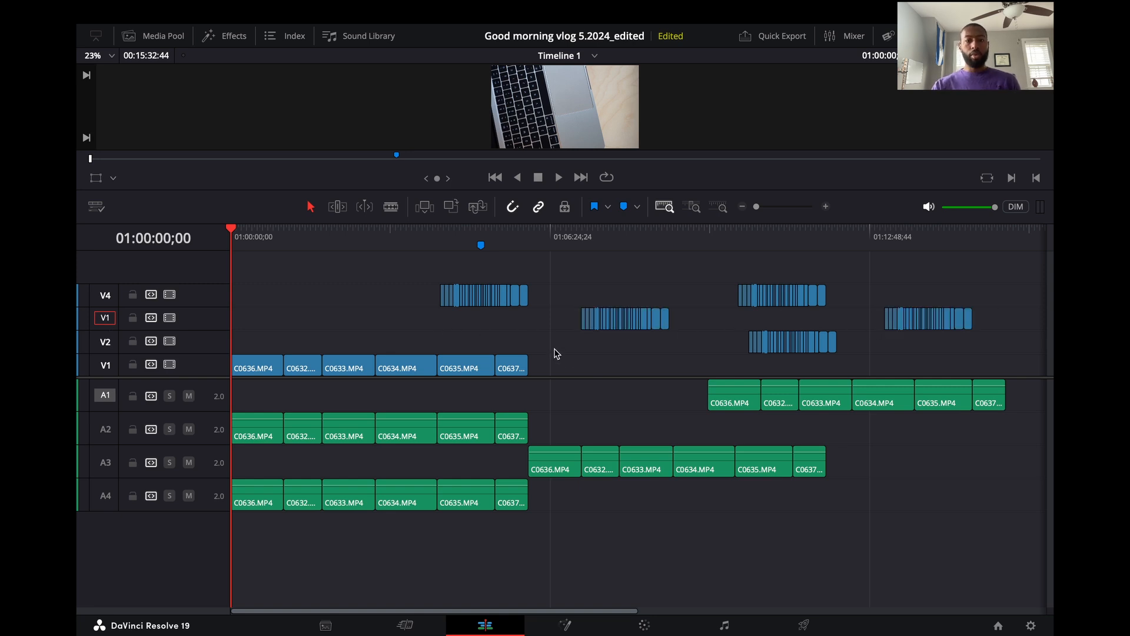
mouse_move(280, 315)
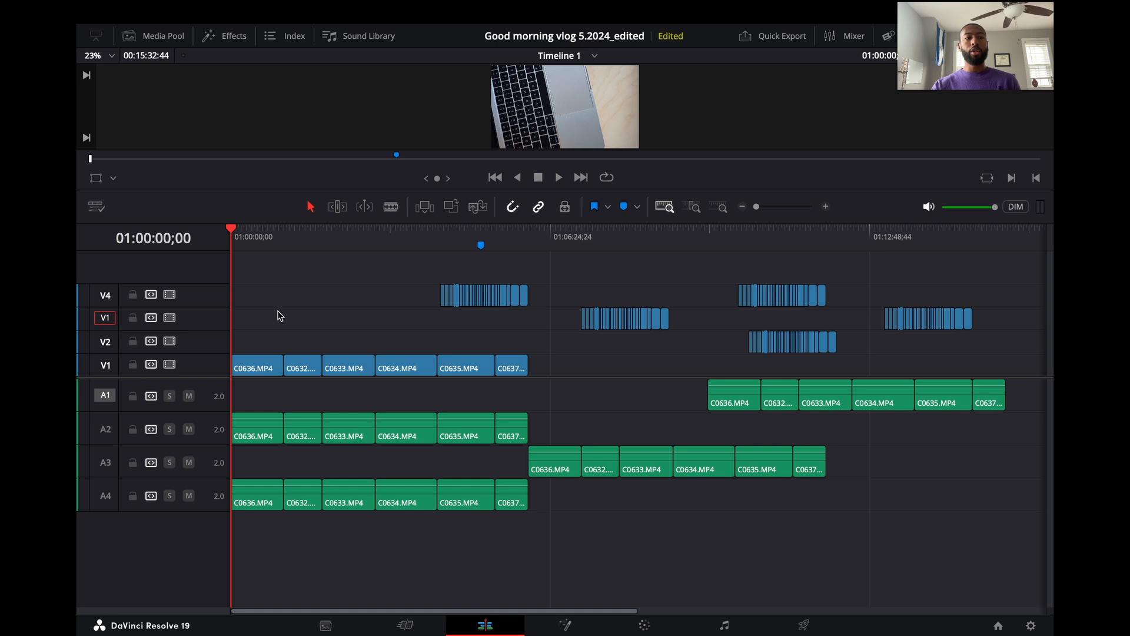
click(105, 395)
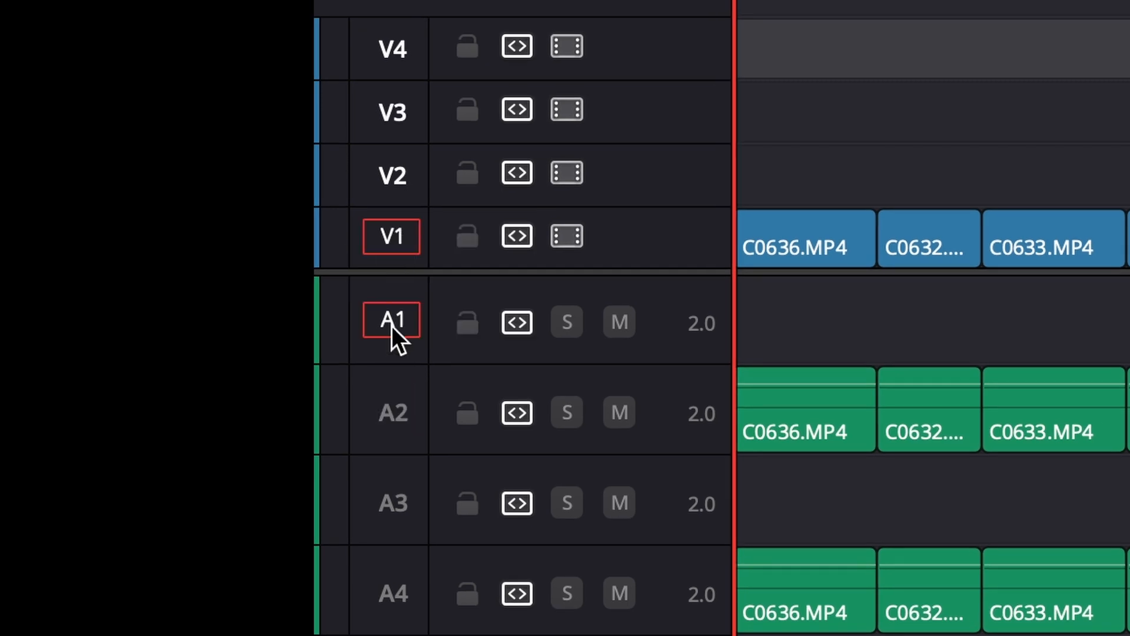
mouse_move(393, 176)
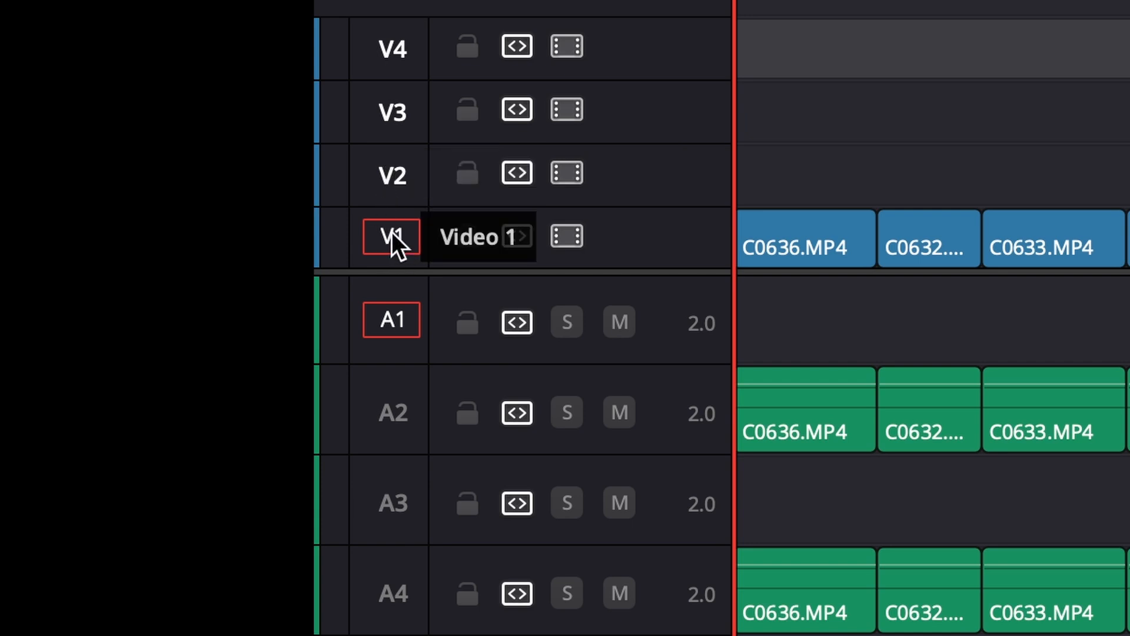
mouse_move(396, 231)
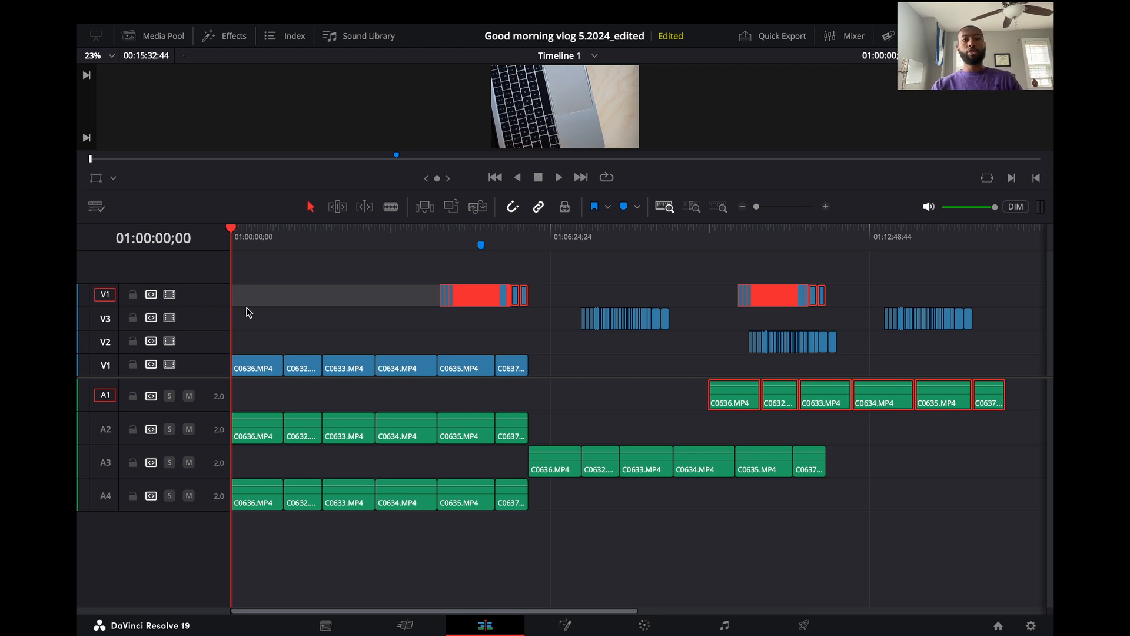
mouse_move(304, 339)
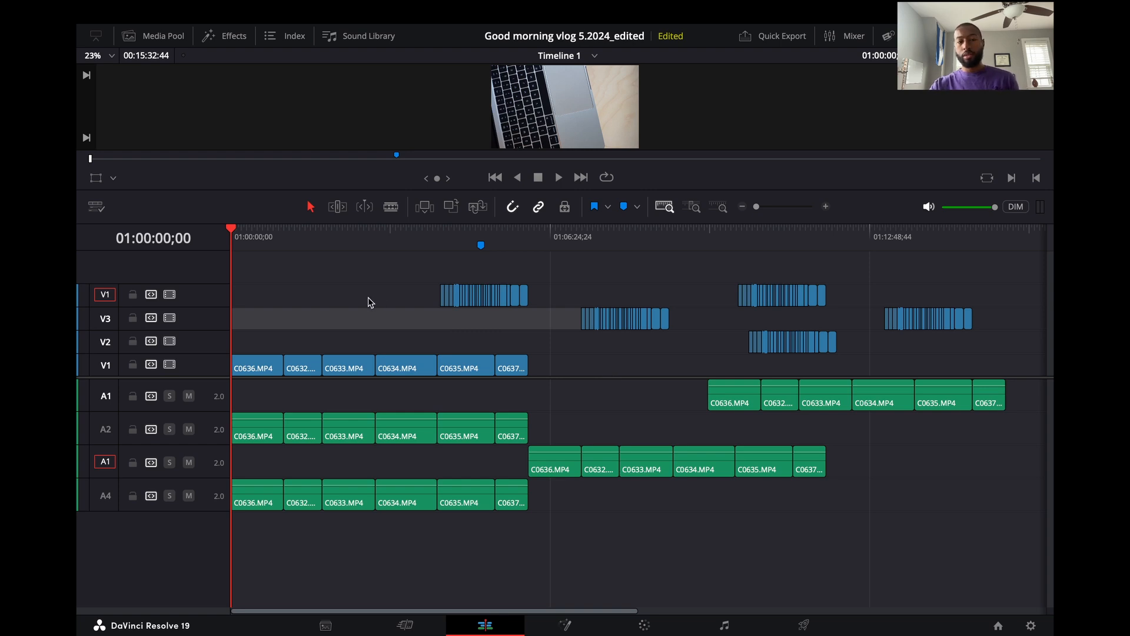
Clear the V4 clip selection in the timeline
click(481, 295)
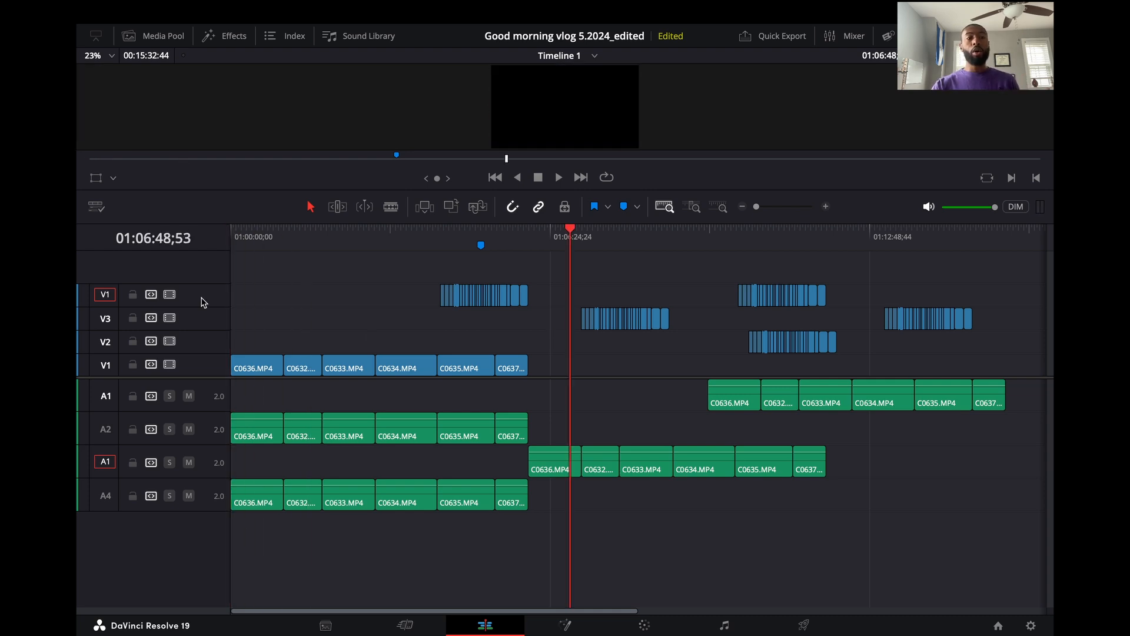
mouse_move(293, 308)
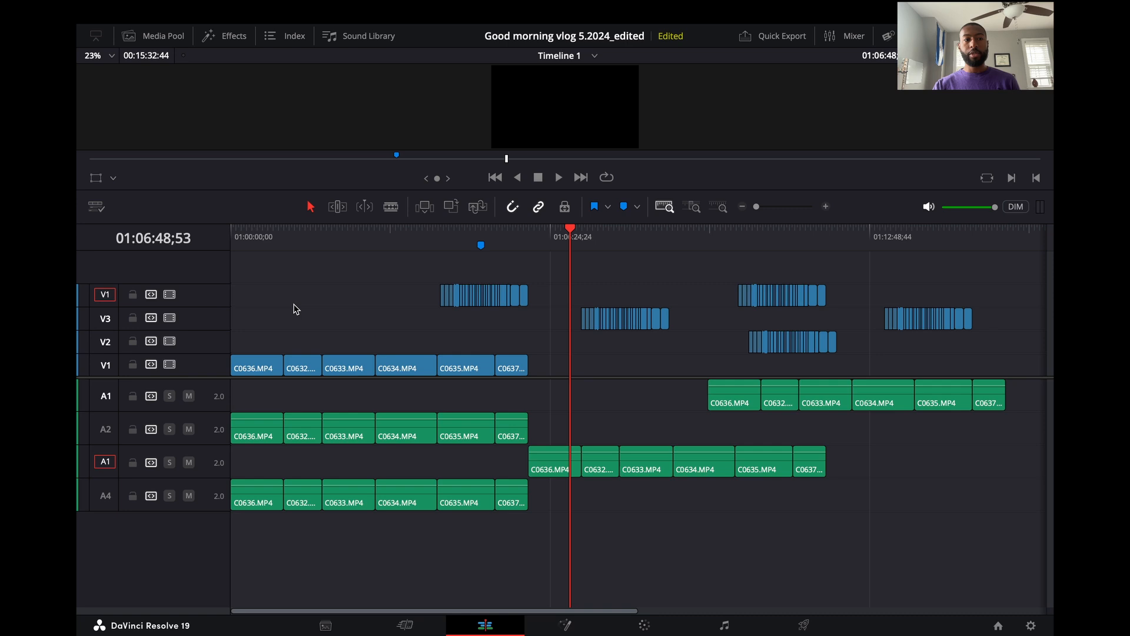
mouse_move(245, 308)
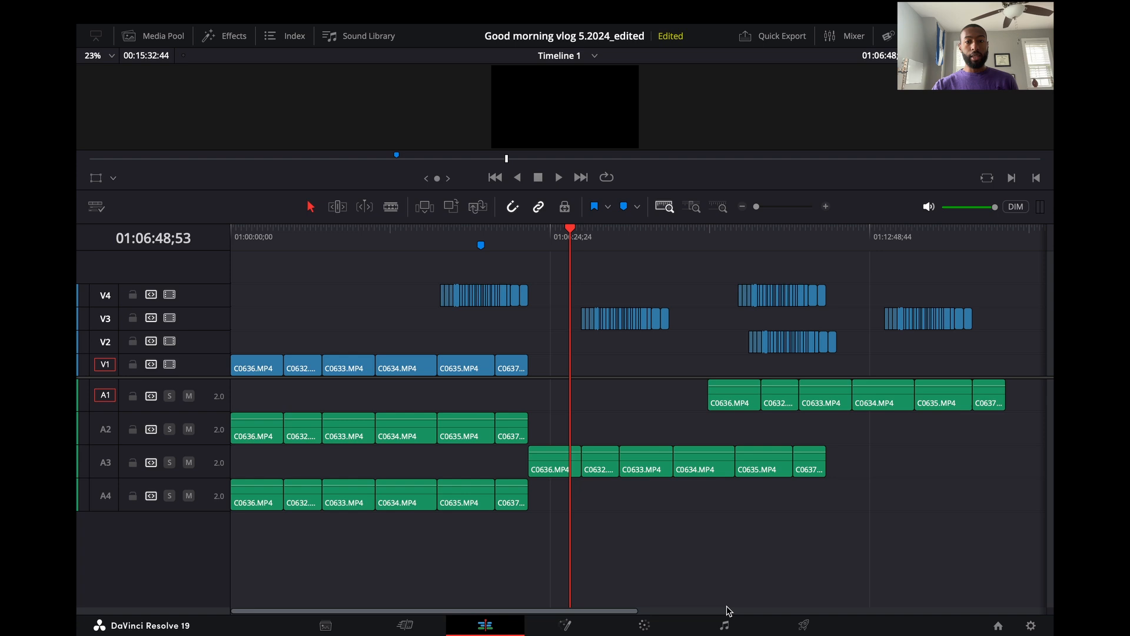
mouse_move(696, 591)
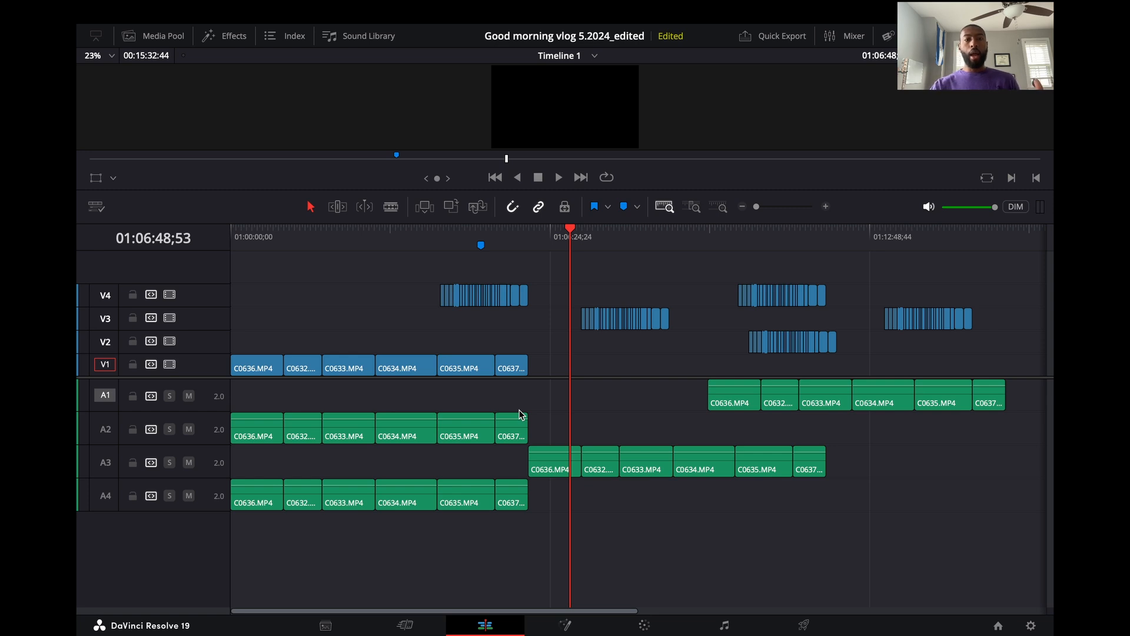
mouse_move(106, 364)
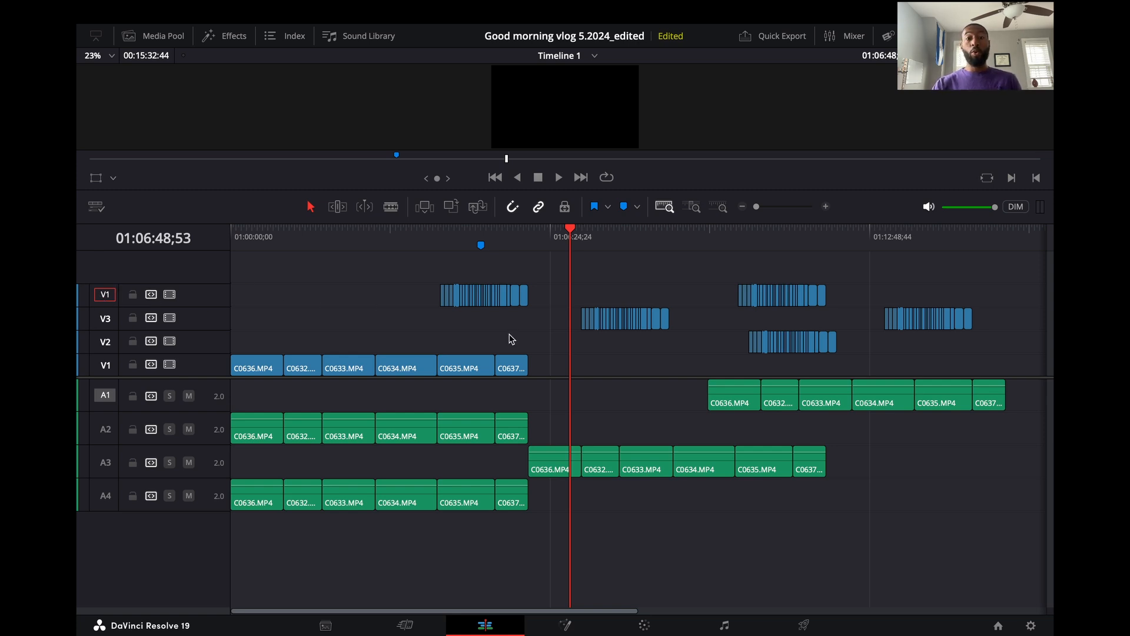
Set the destination controls back to video track V4 and audio track A1
click(567, 343)
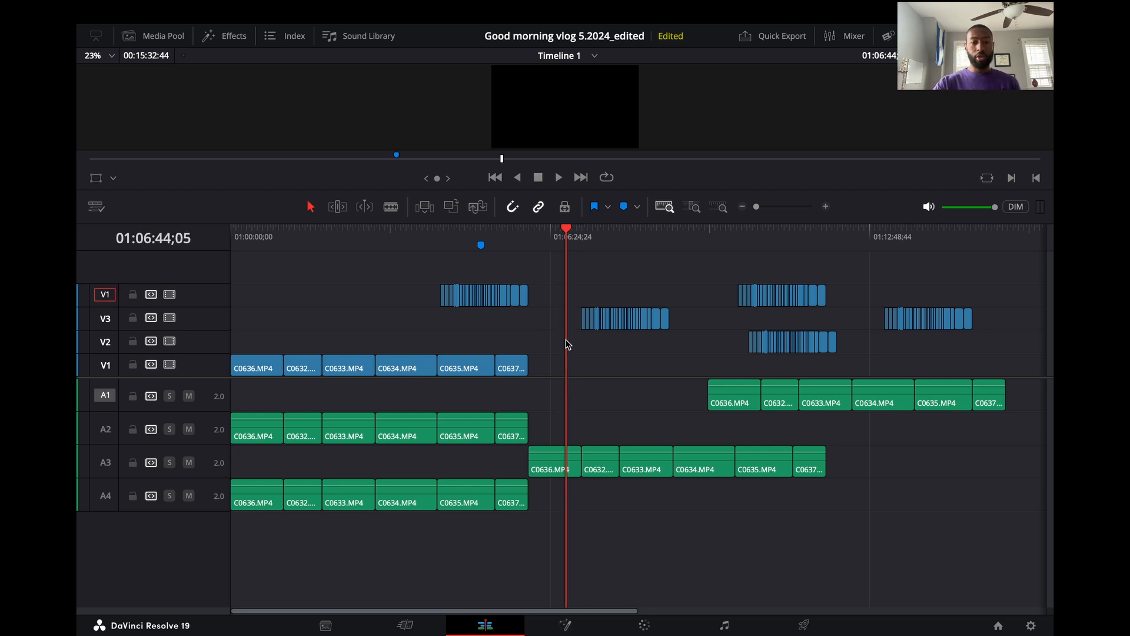
Move the playhead to 01:00:00:00 so both V4 clips lie after it
click(778, 295)
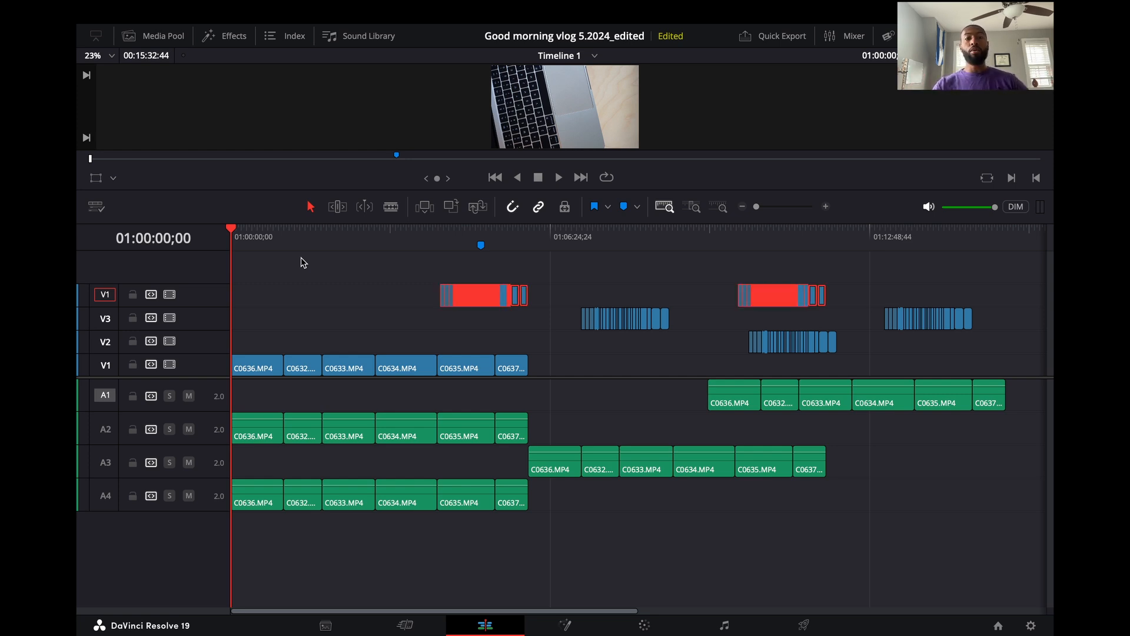
mouse_move(436, 318)
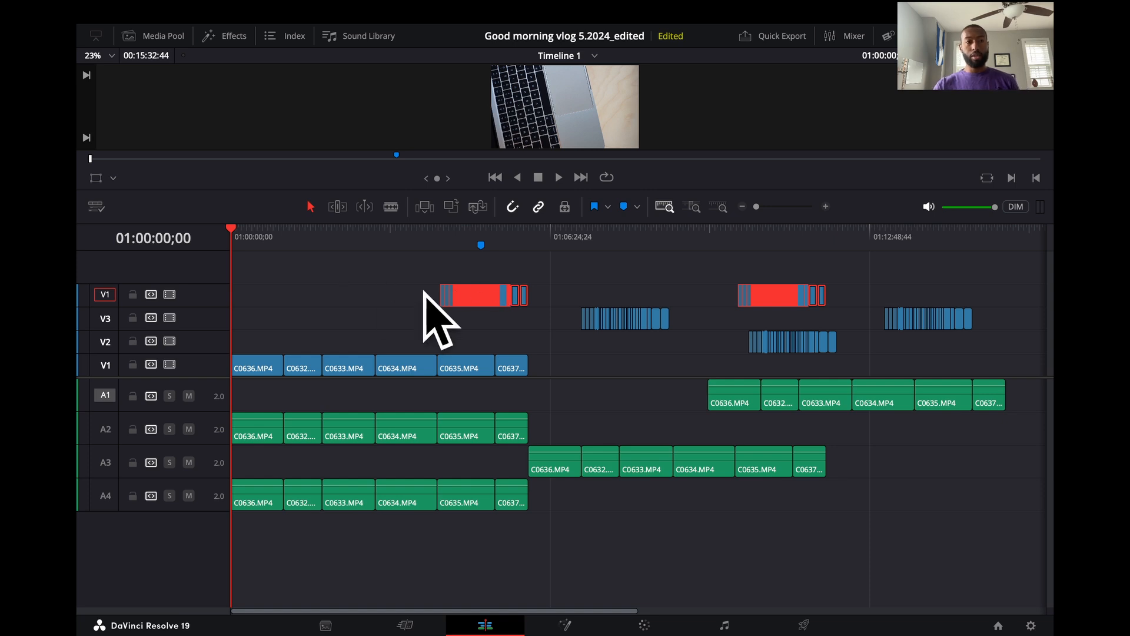
mouse_move(565, 301)
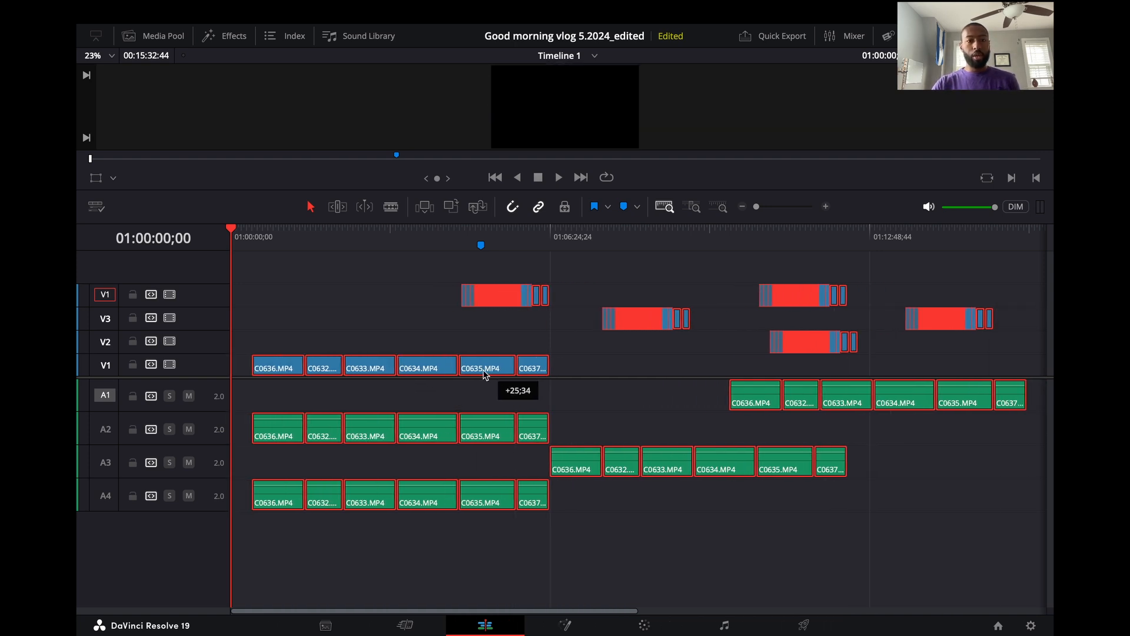
Move the playhead to 01:08:52 on the ruler, clearing the all-tracks selection
click(674, 237)
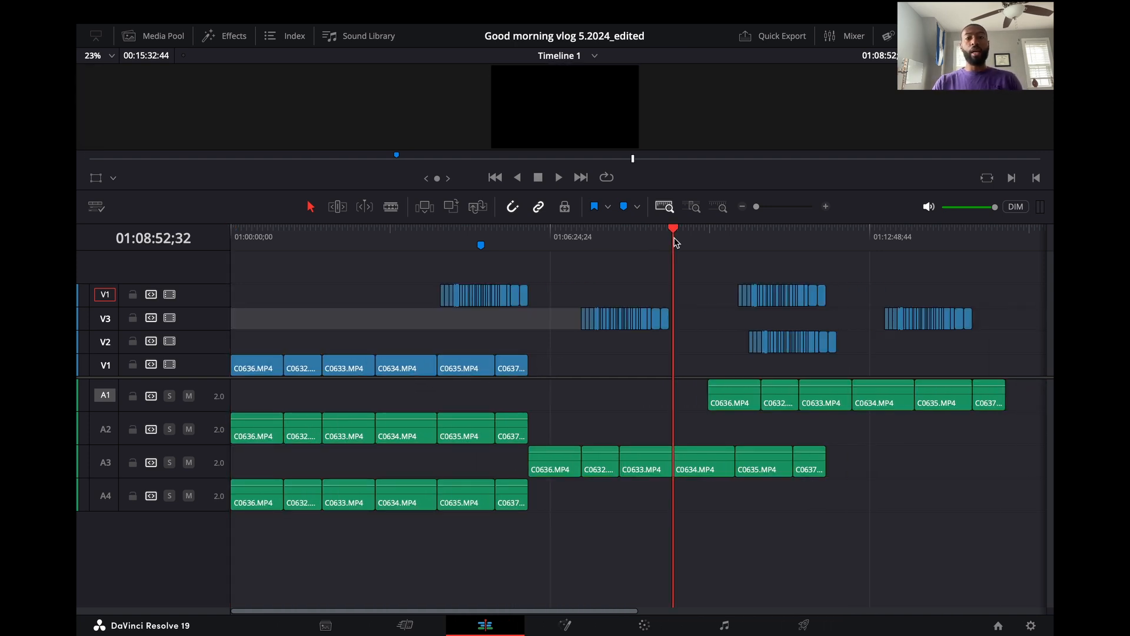